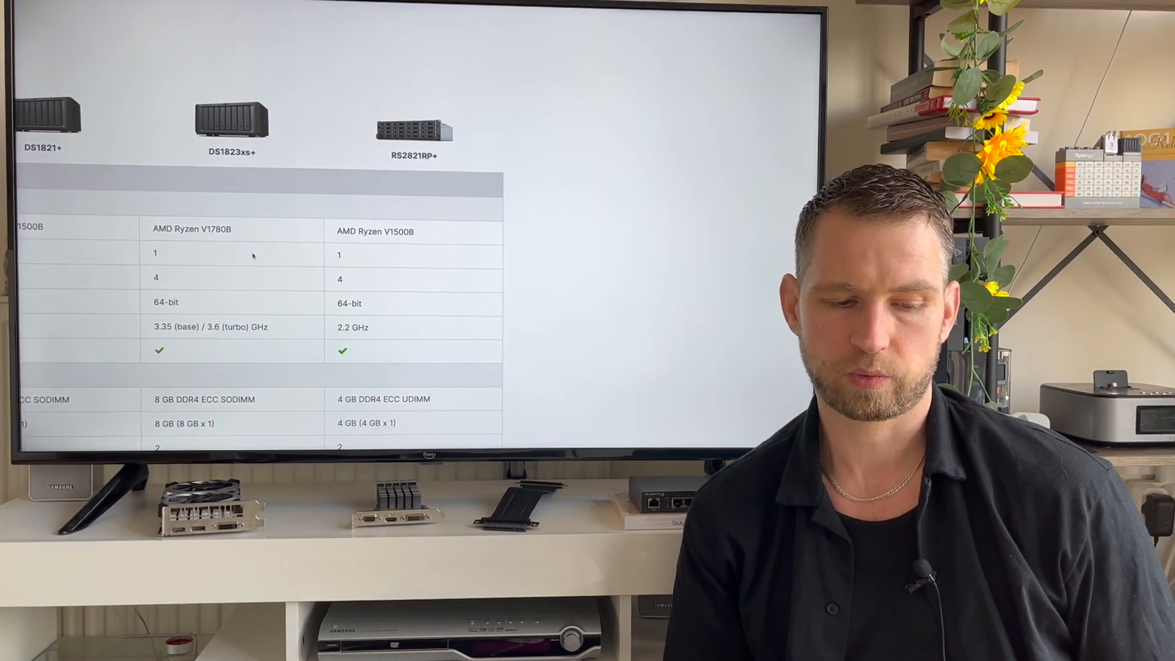
scroll("down", 3)
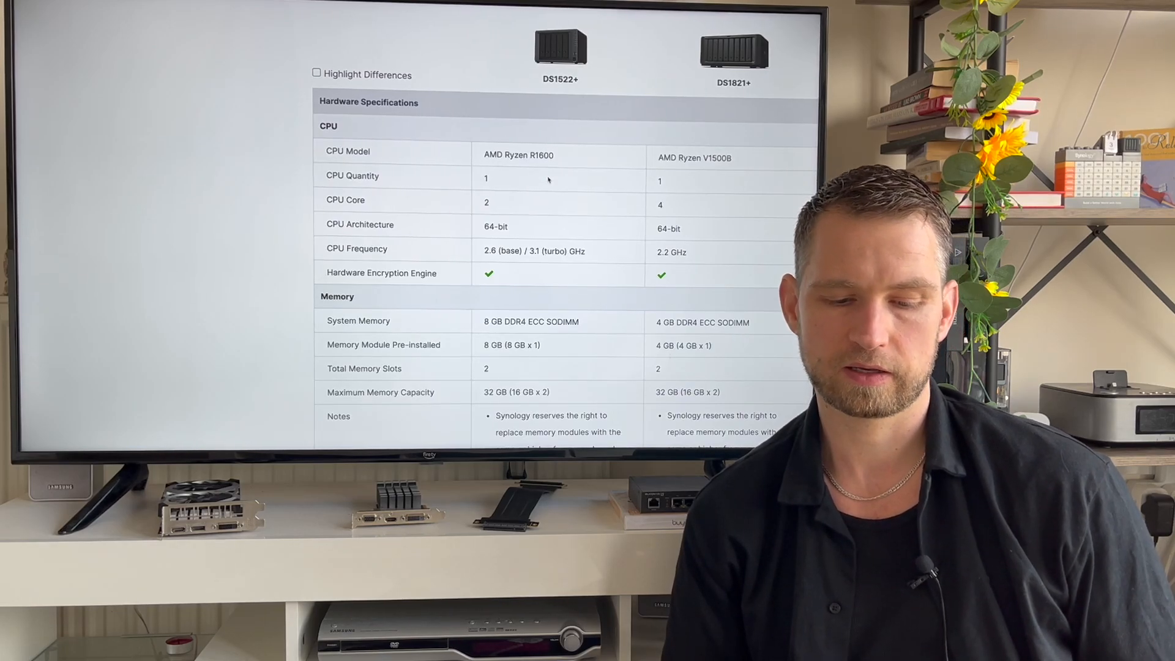
scroll("down", 3)
type("lan")
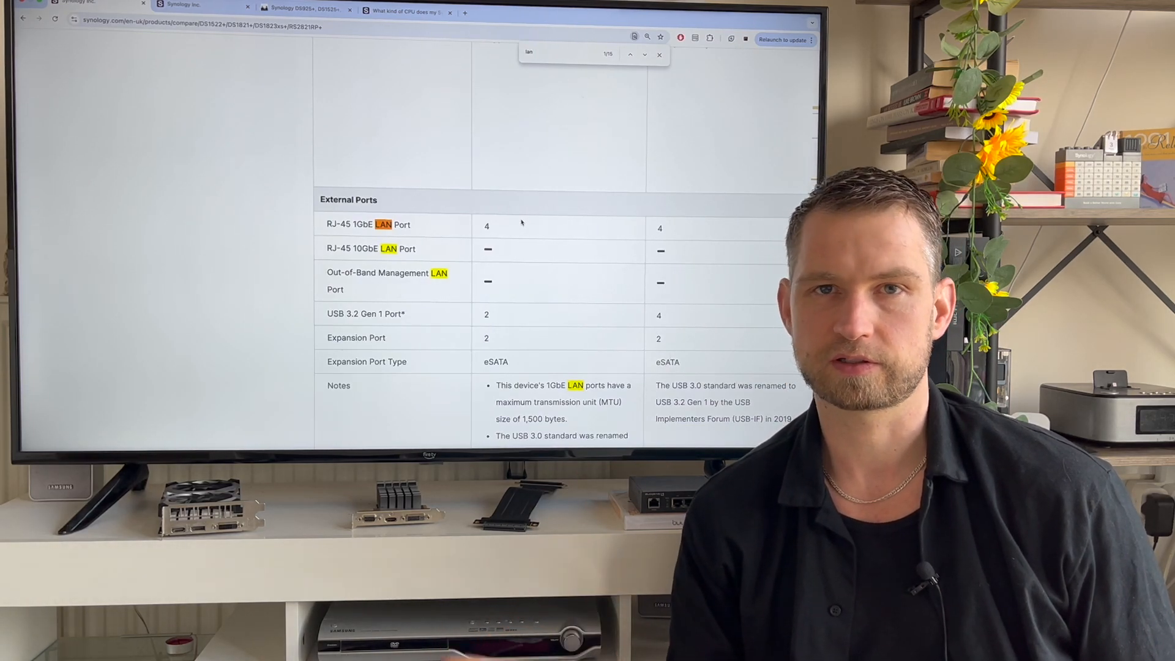
scroll("up", 3)
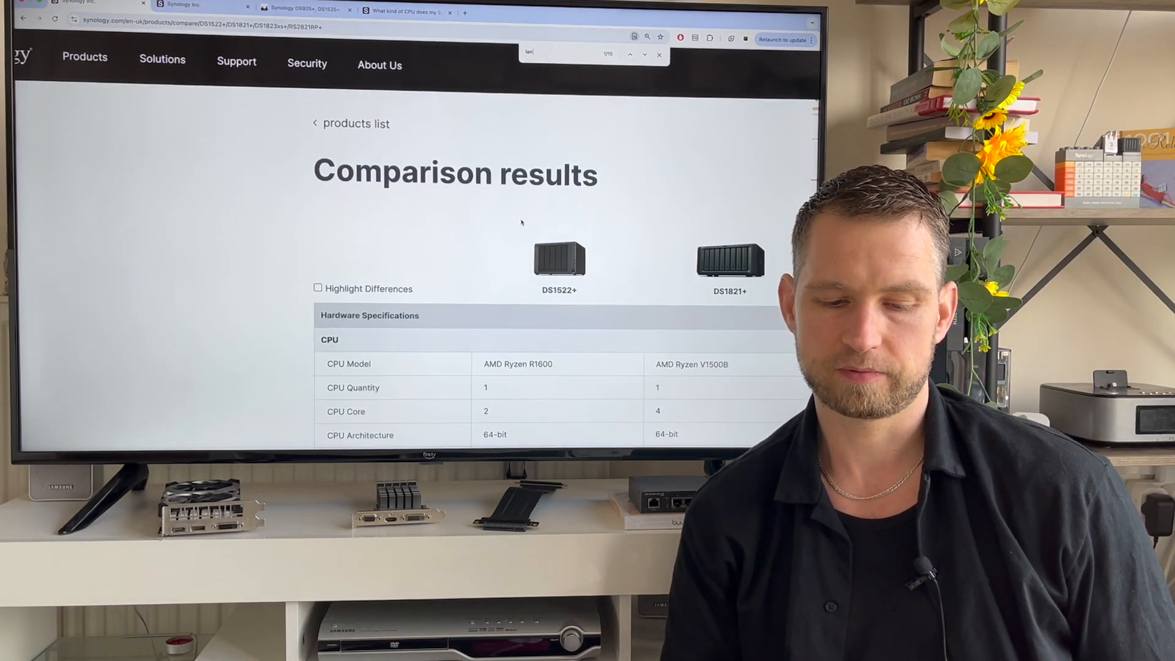
scroll("down", 3)
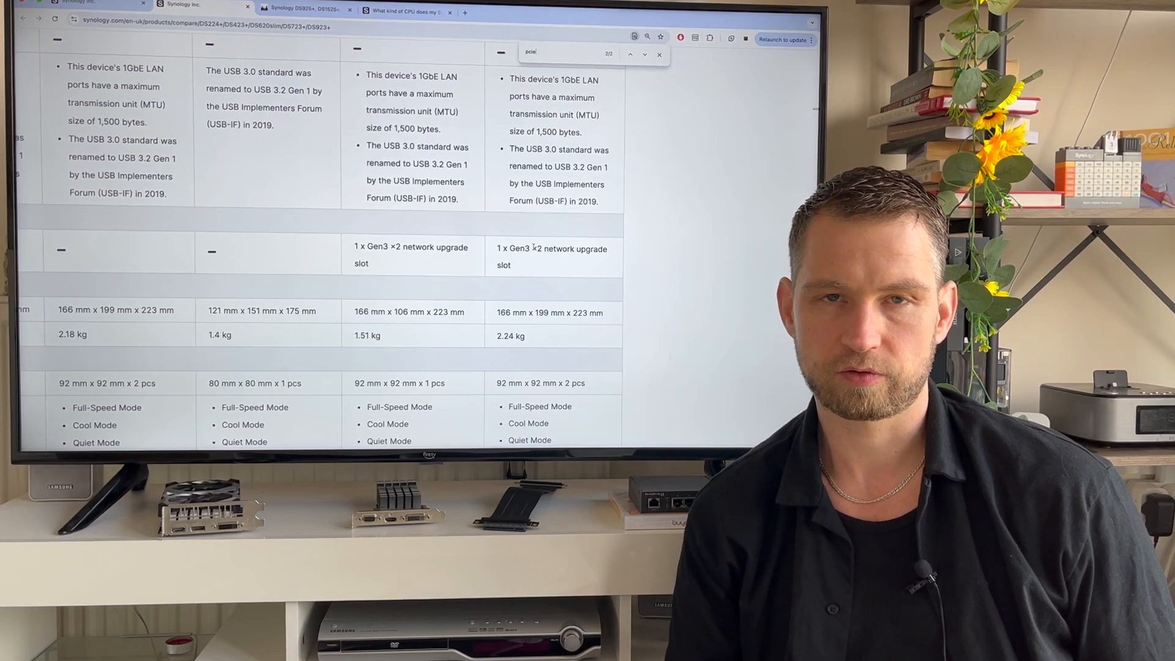
scroll("up", 3)
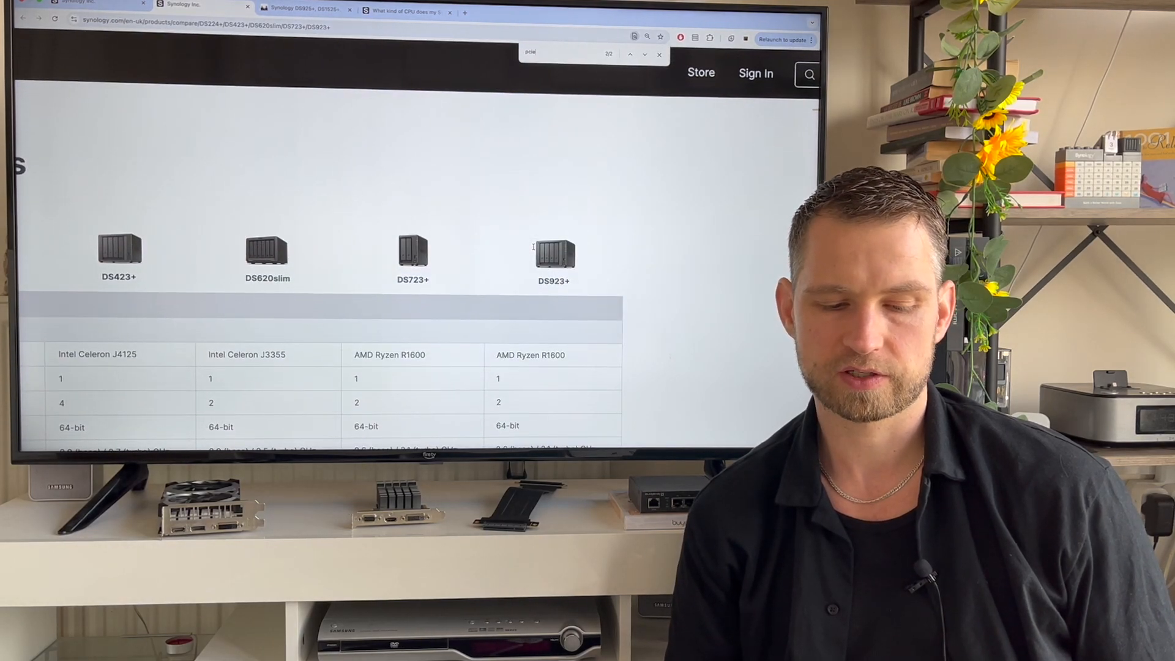
scroll("down", 3)
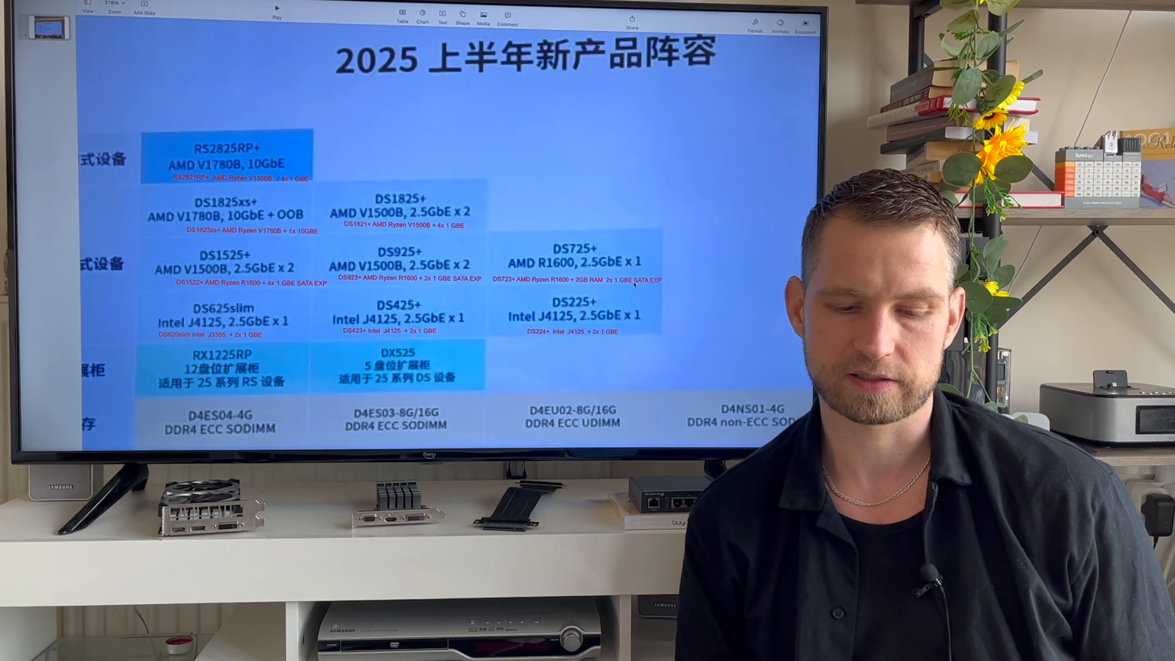
scroll("down", 3)
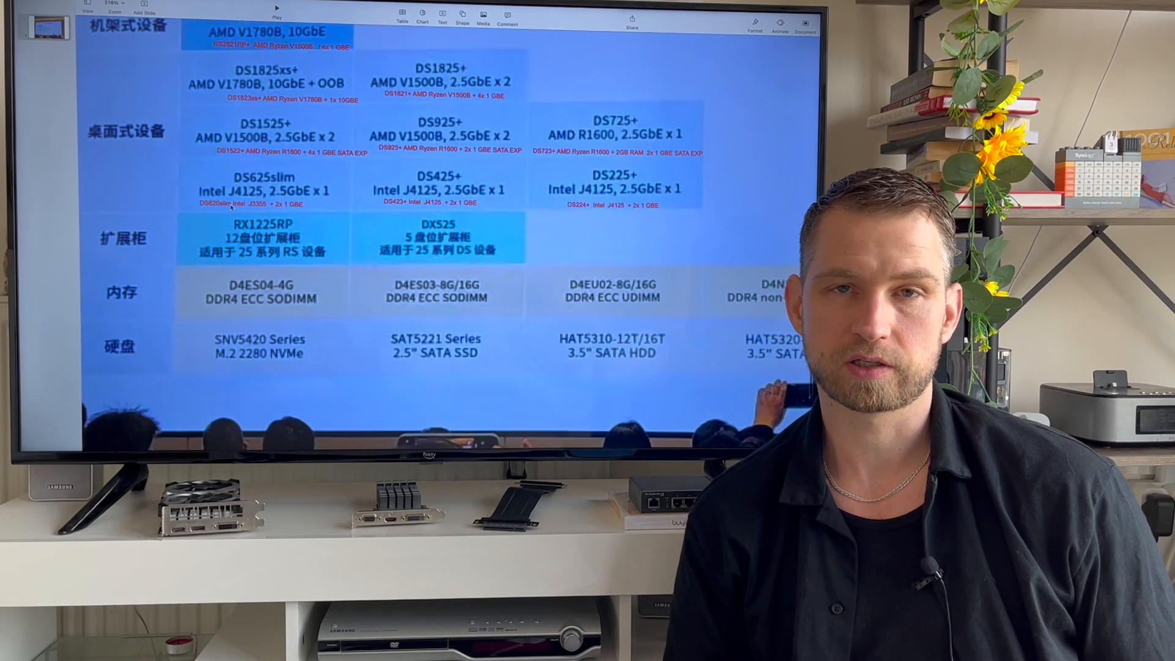